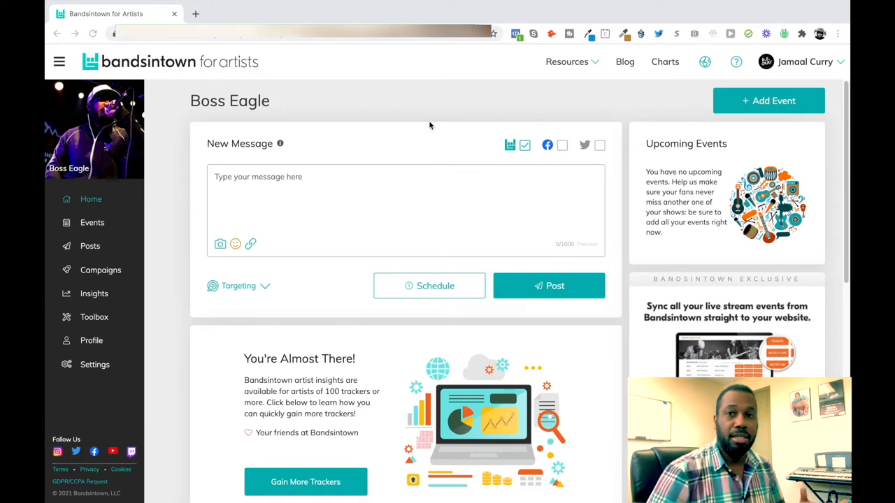
mouse_move(467, 104)
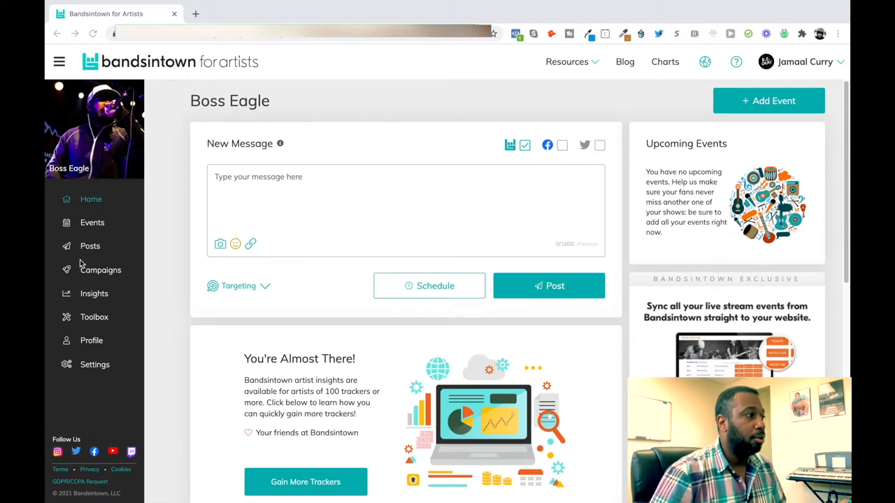
Go to the Posts page from the left sidebar.
click(90, 246)
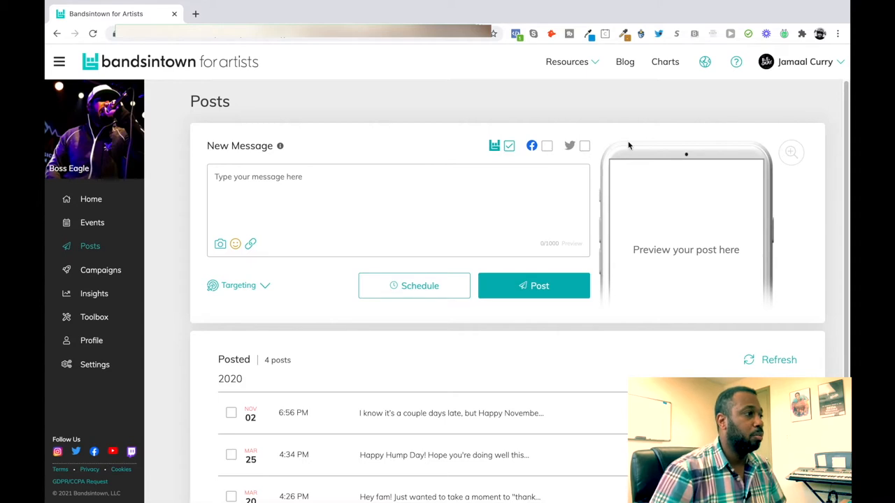
Write the message: Hey VIPers, see you at the meet & greet at XYZ Station Friday night, wear your BAND gear, giveaway!
click(350, 193)
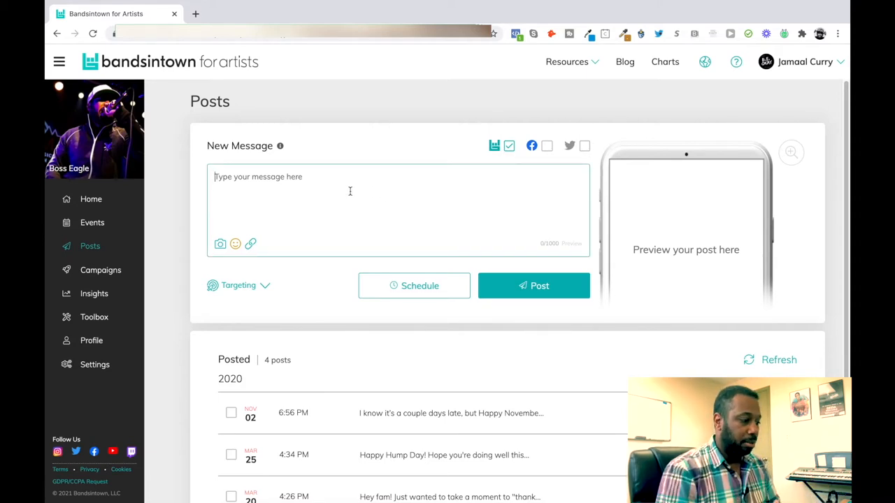
text(Hey)
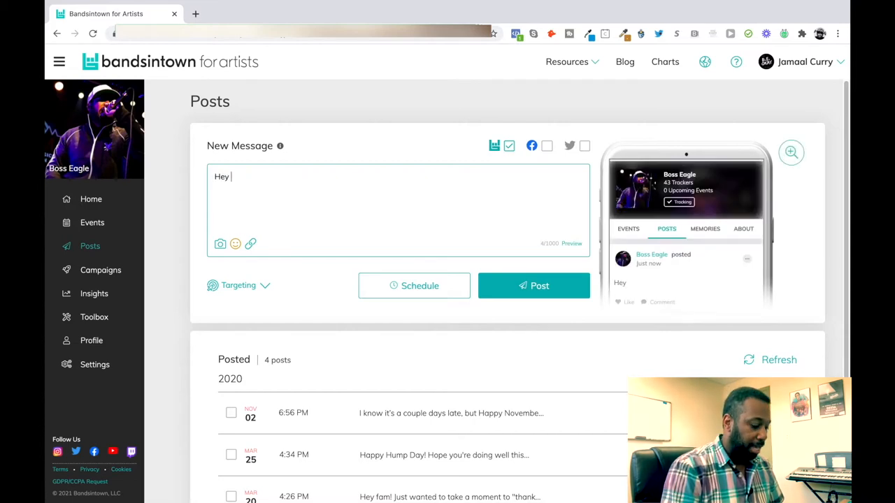
text(VIPers! Can't wait to)
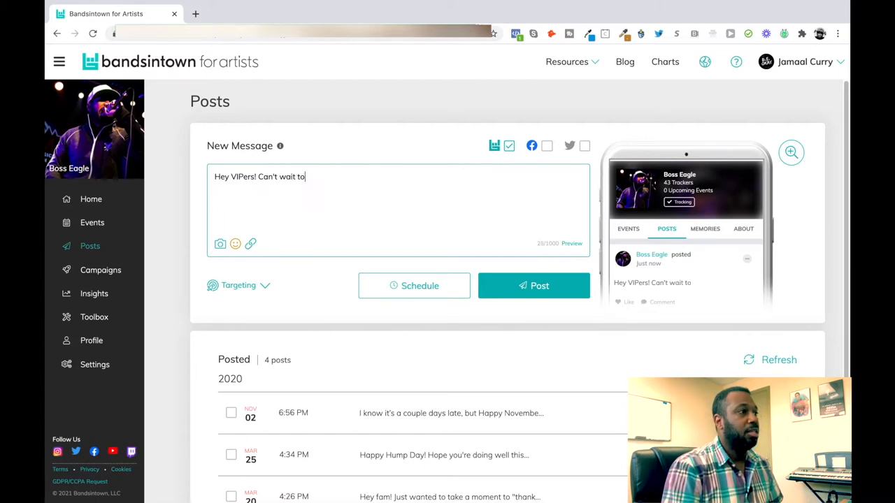
text(see you at the me)
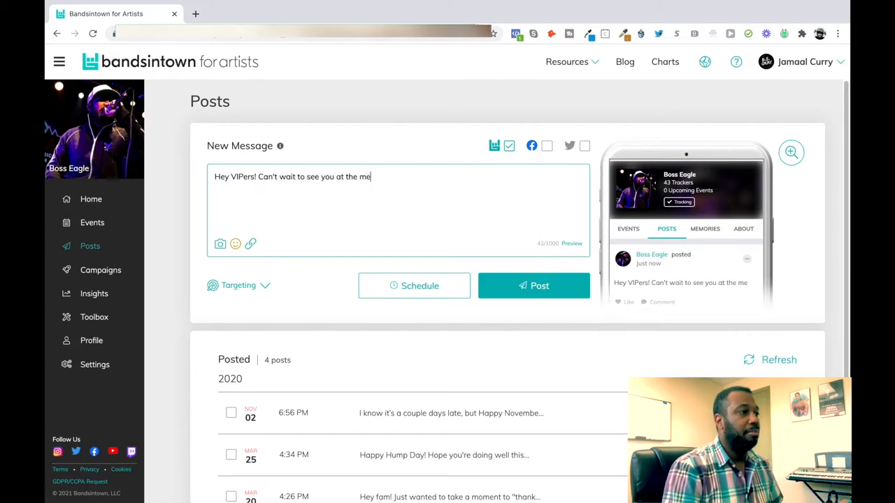
text(et & greet at)
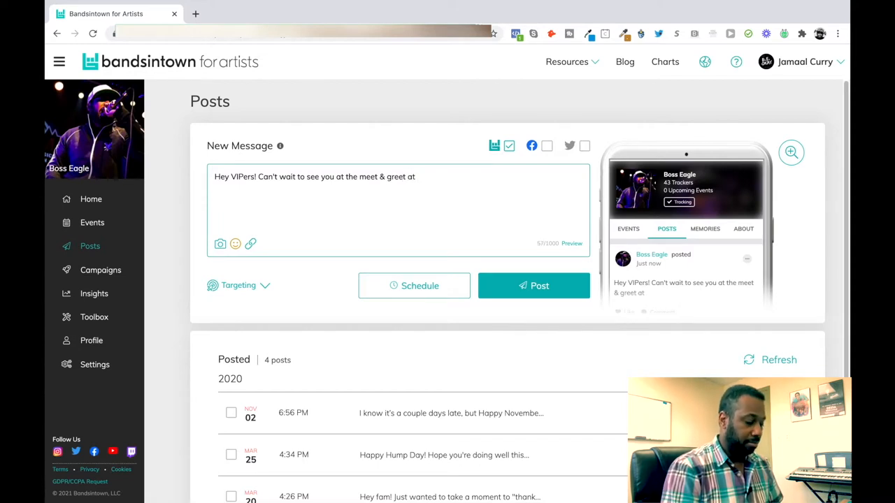
text(XYZ)
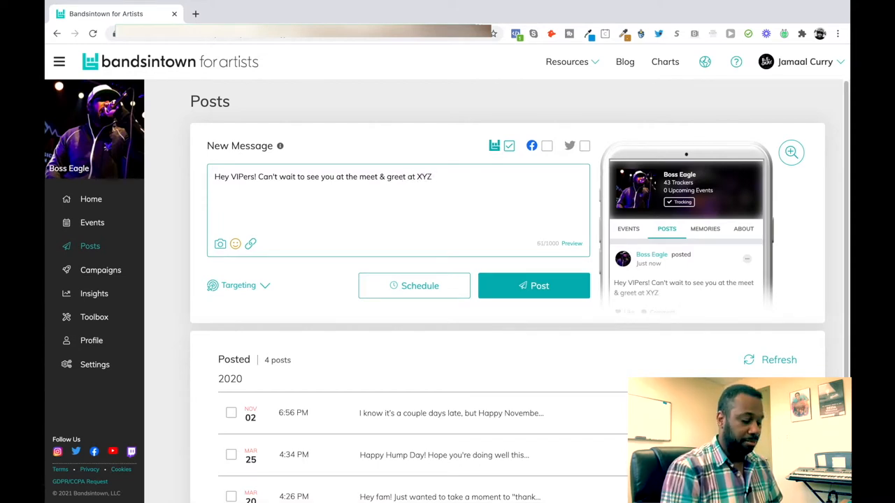
text(Stat)
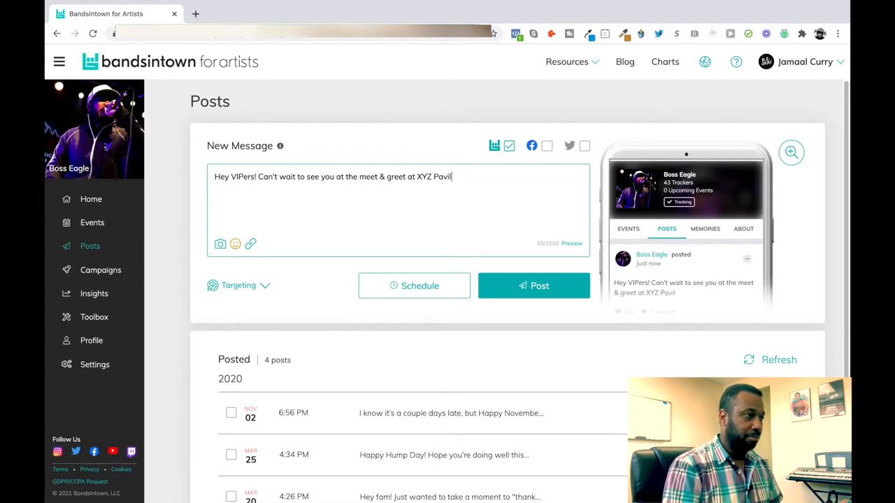
text(ion on)
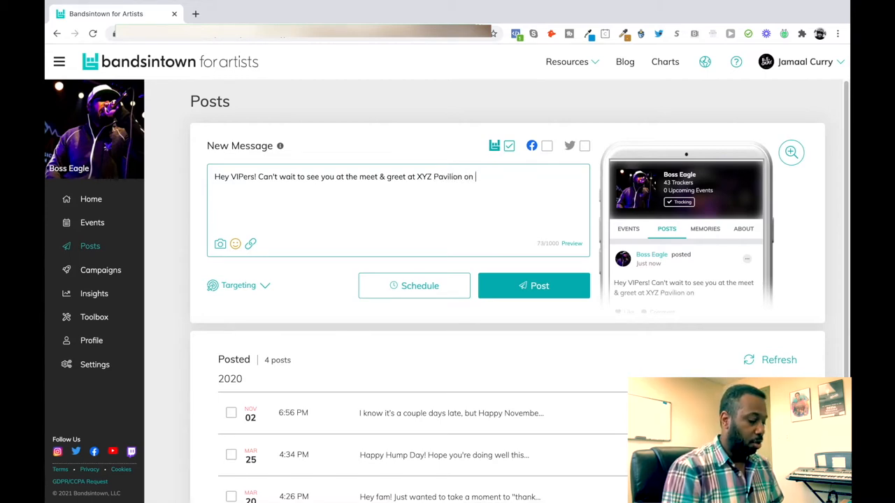
text(Friday)
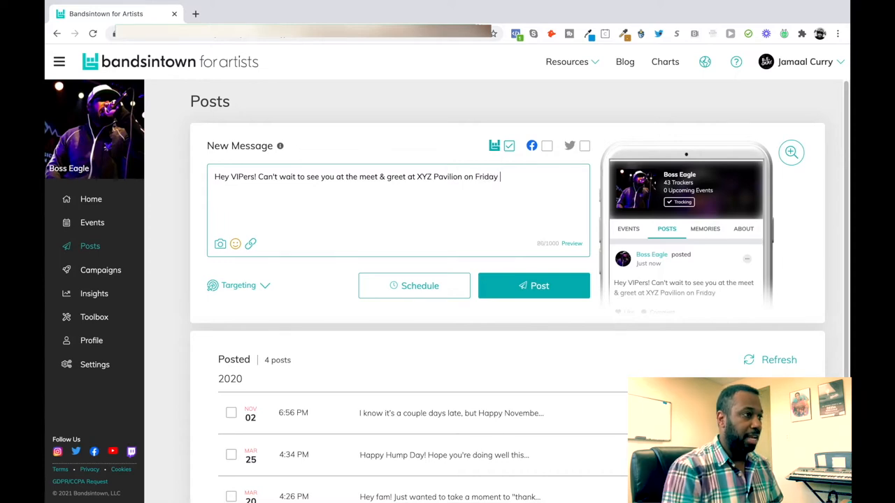
text(night!)
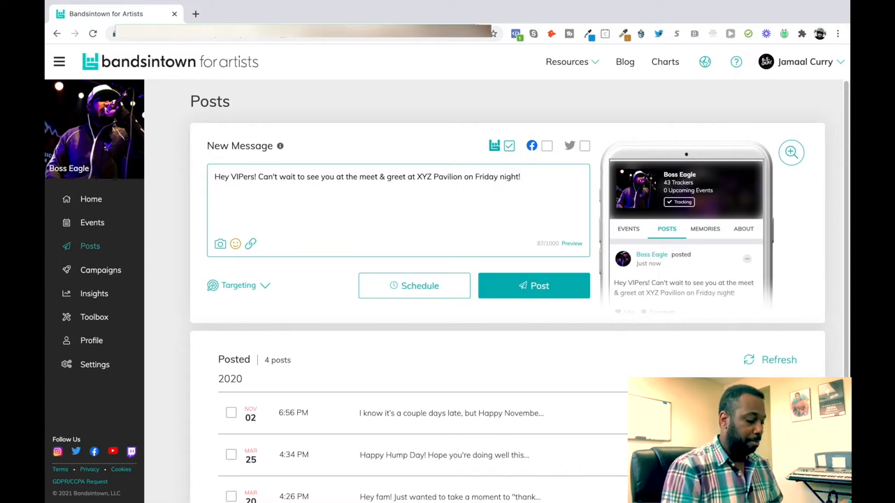
text(Be sure to wear)
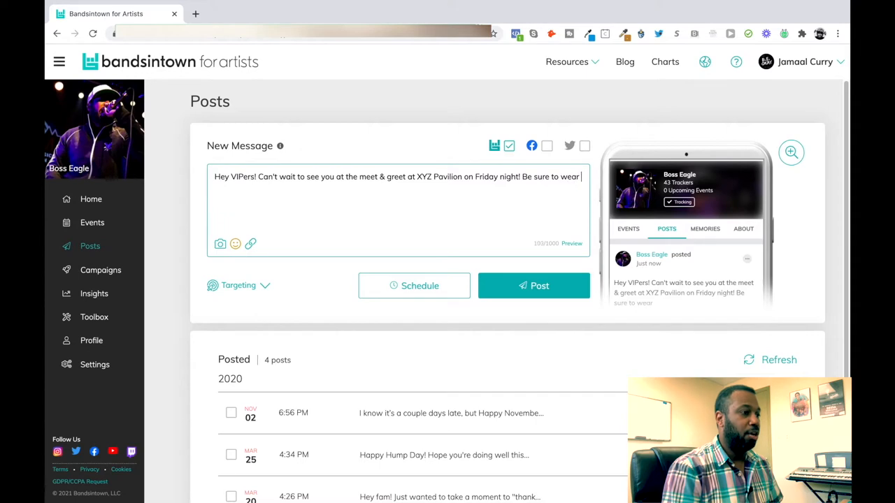
text(your BAND gear for)
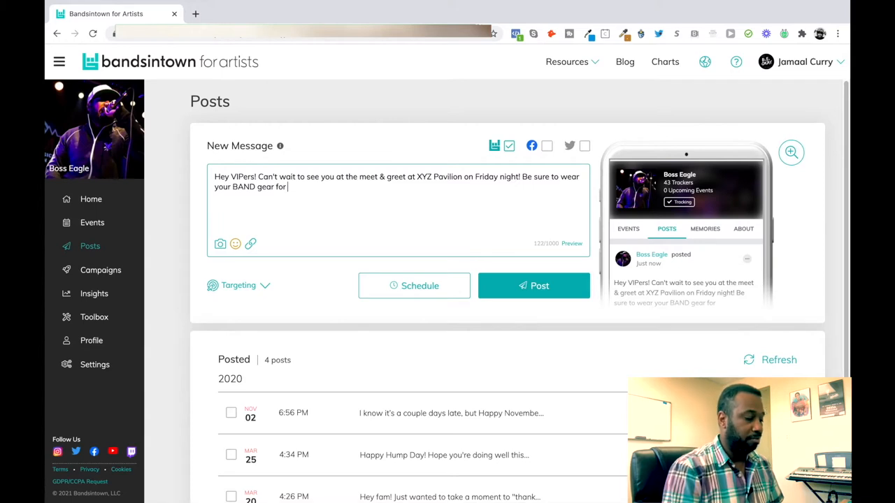
text(giveaway!)
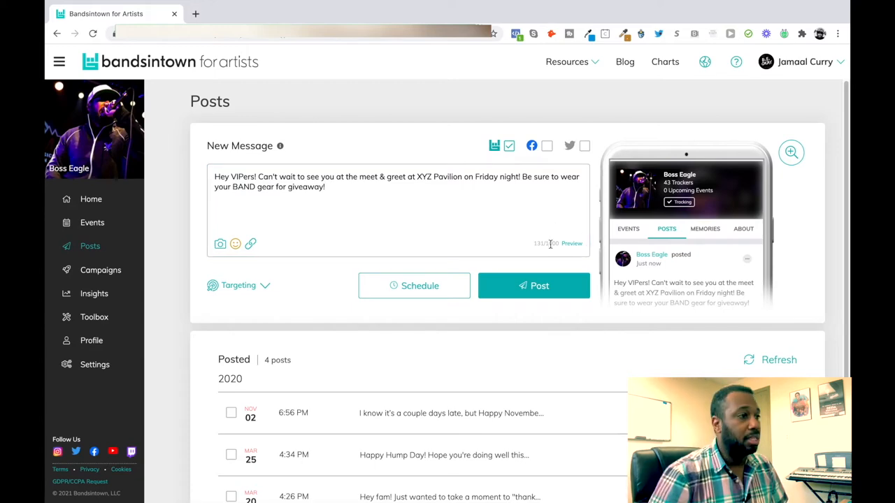
click(791, 153)
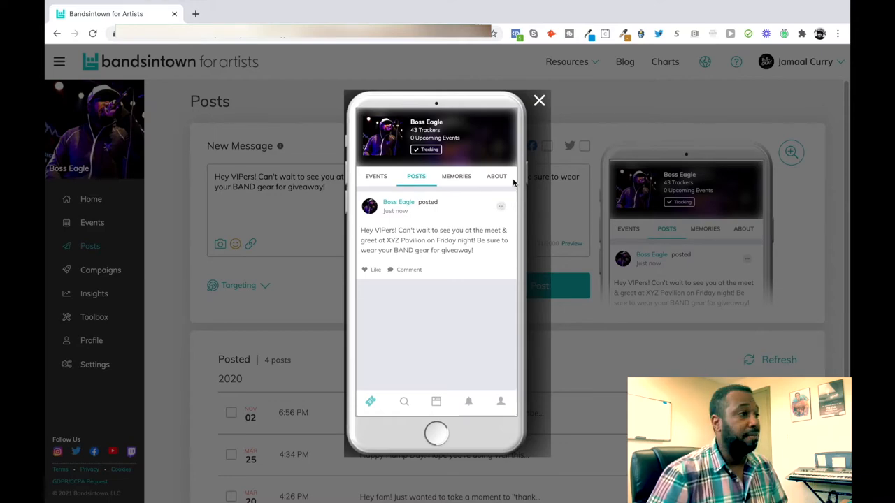
click(539, 101)
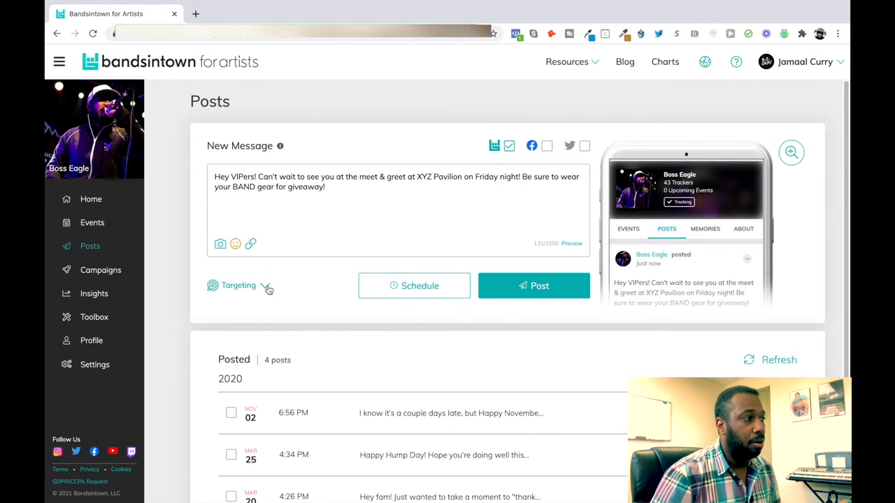
Choose Target by location from the post's Targeting options.
click(238, 285)
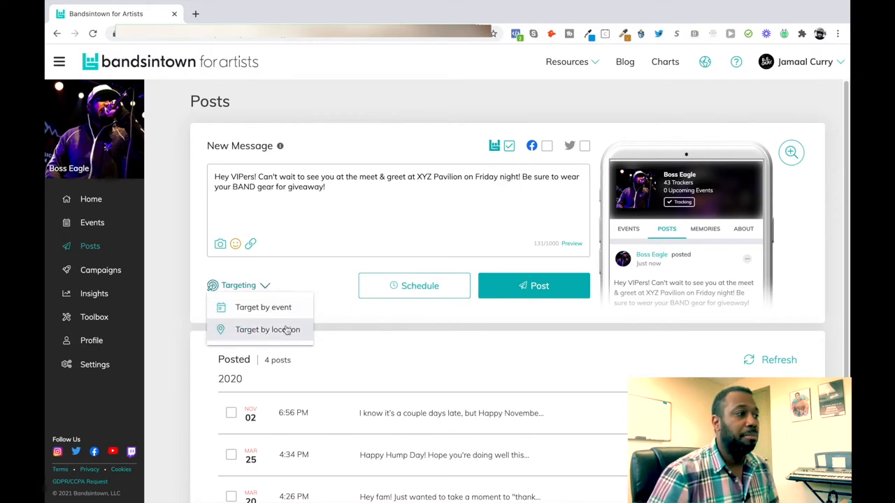
click(268, 330)
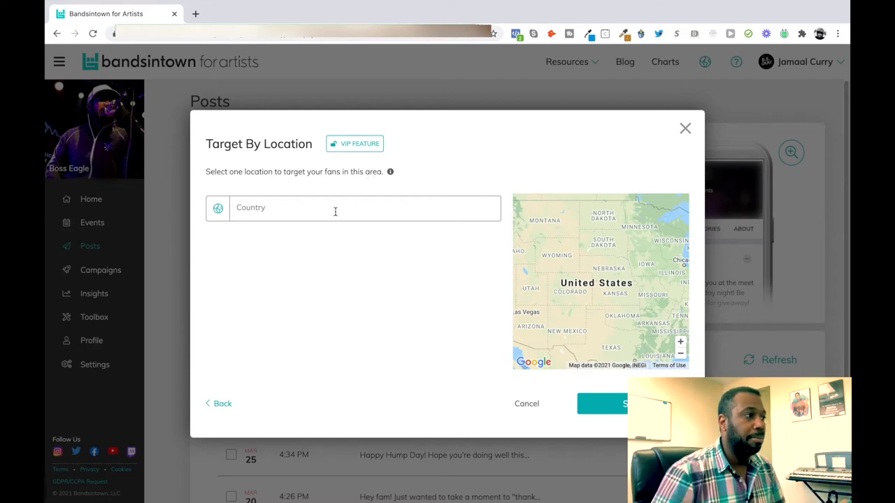
Set the target country to United States and the state to Colorado.
text(United States)
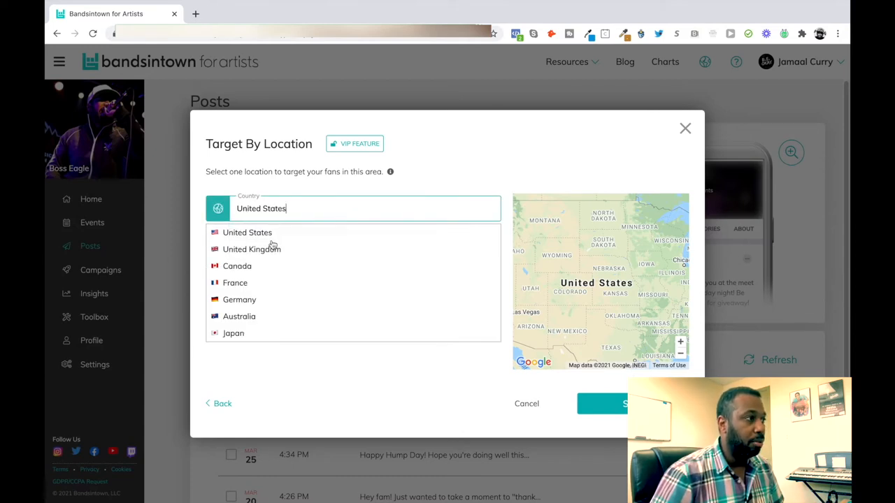
click(247, 232)
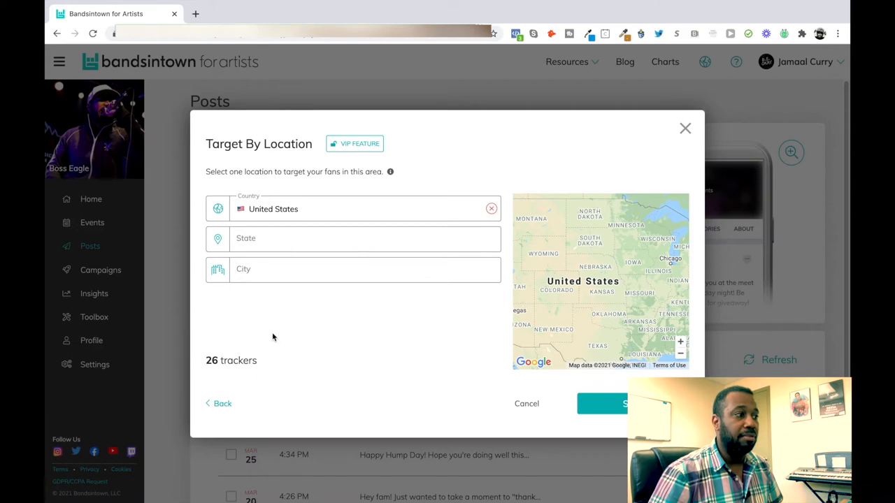
mouse_move(235, 330)
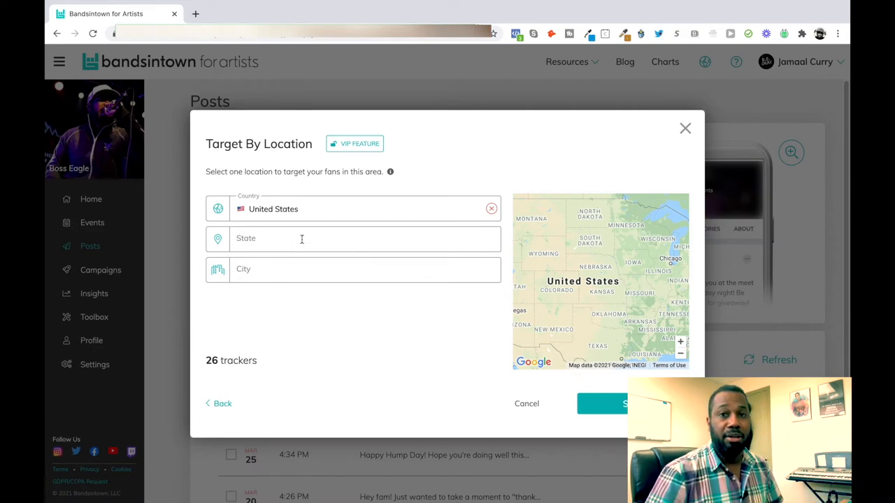
click(300, 238)
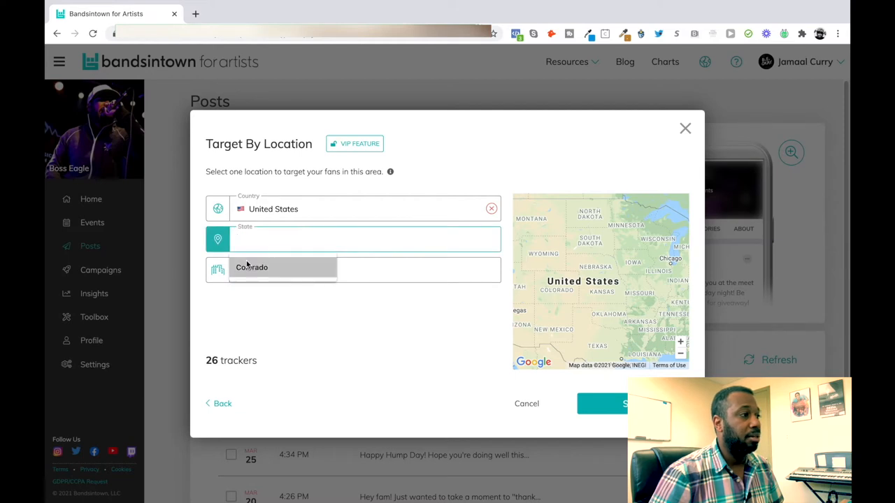
text(Colorado)
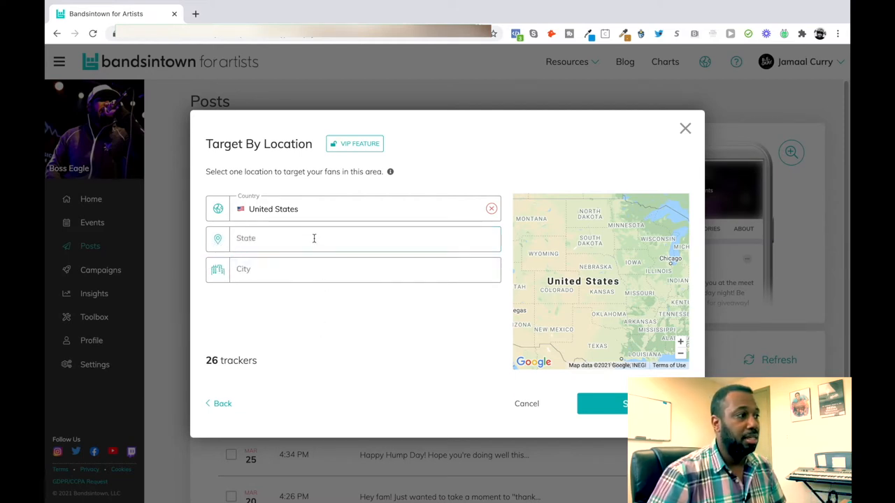
text(Colorado)
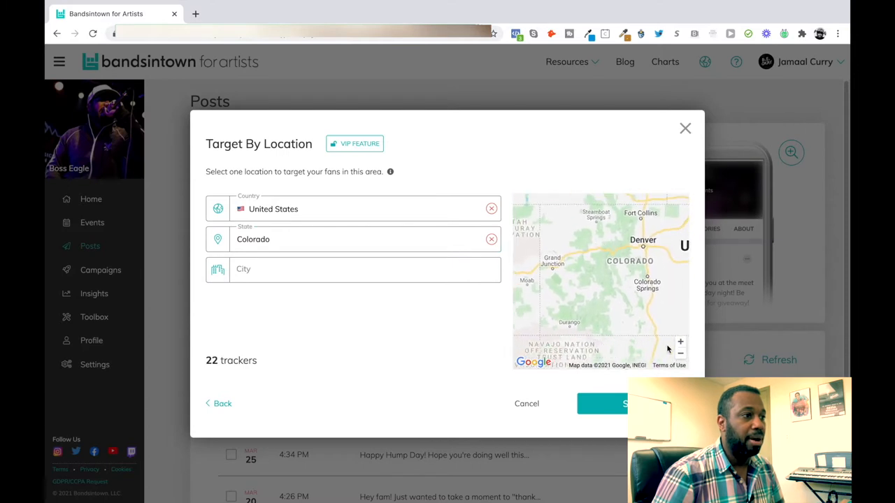
Zoom the map out and begin entering the target city.
click(679, 353)
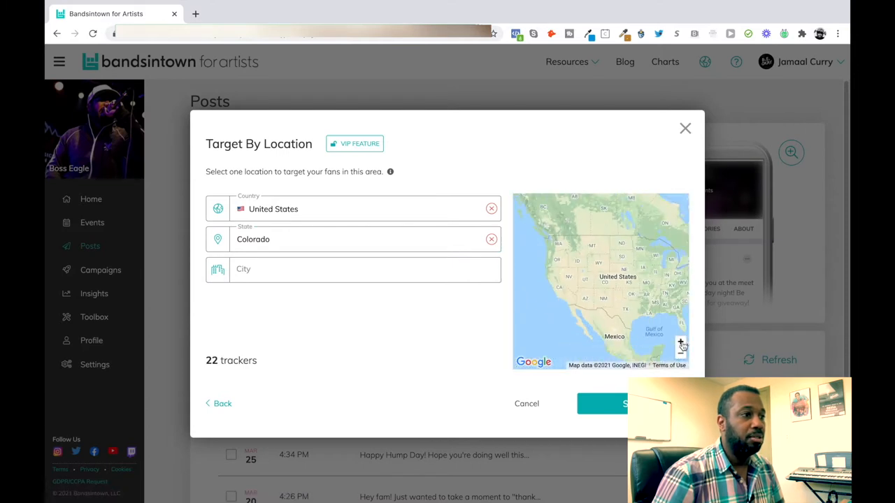
click(679, 344)
text(Denver)
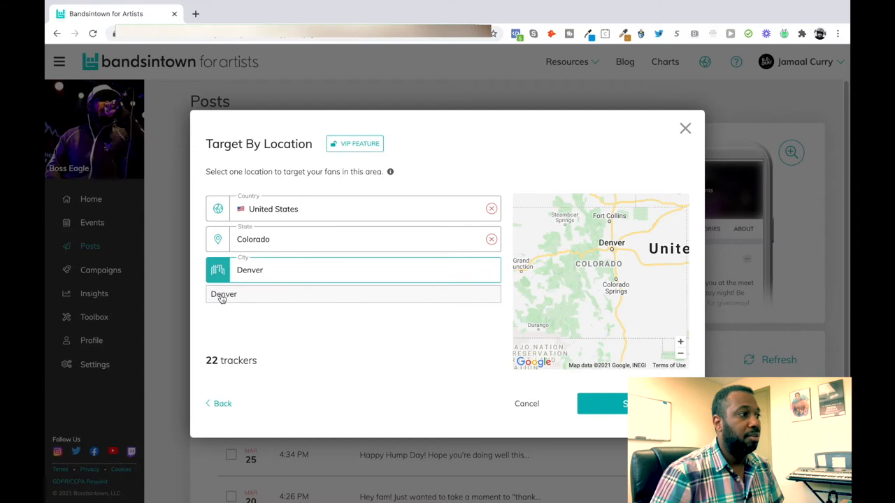
Select Denver as the city, try the radius up to 100 km, then settle on 25 km.
click(223, 294)
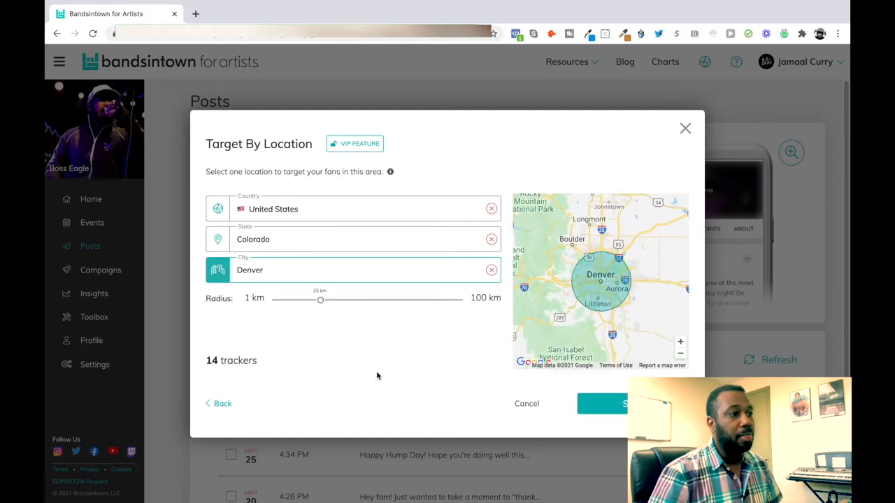
mouse_move(460, 364)
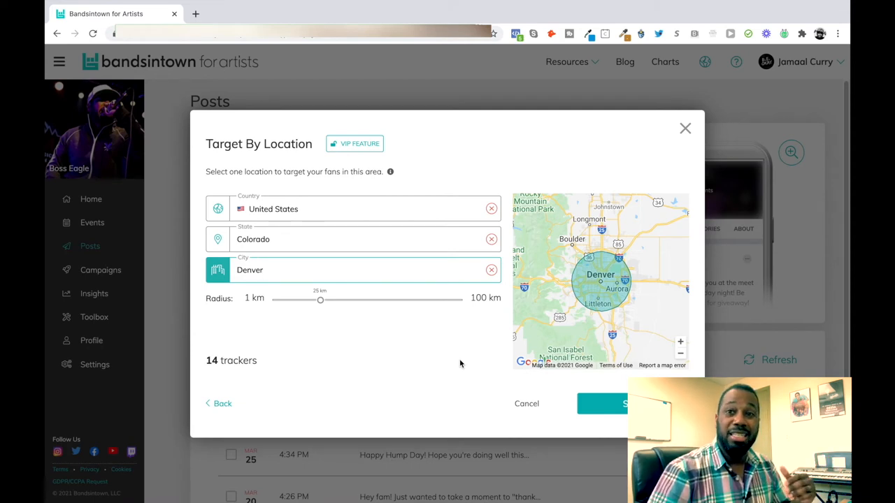
mouse_move(439, 347)
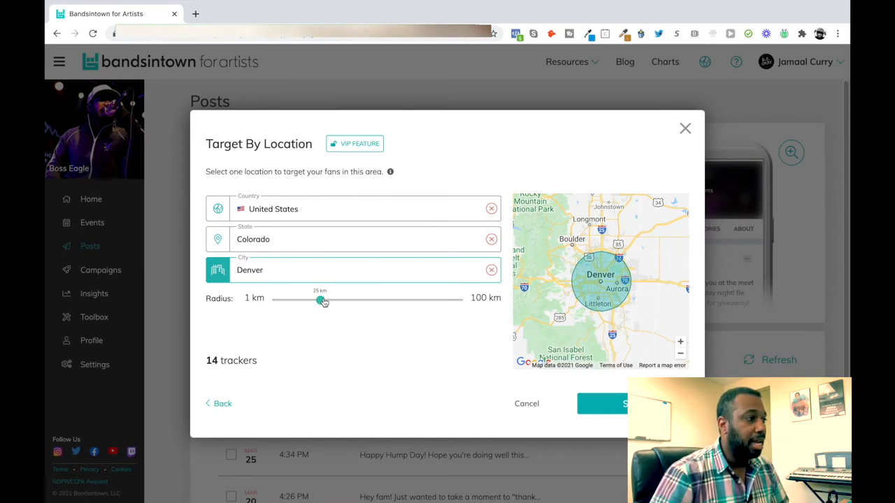
drag(320, 302, 347, 302)
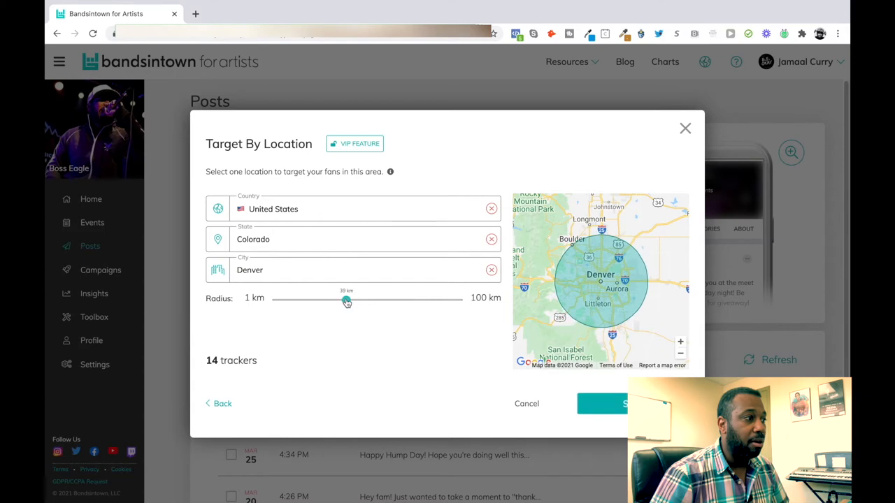
drag(347, 300, 363, 301)
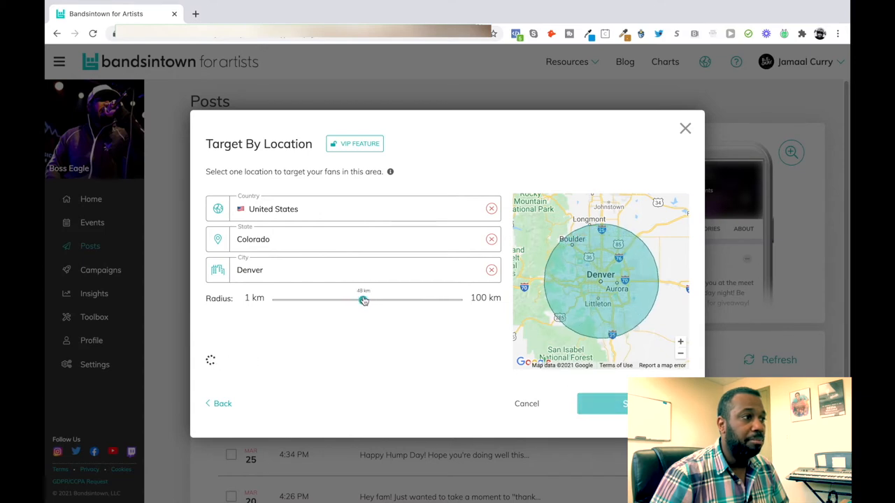
drag(364, 299, 373, 299)
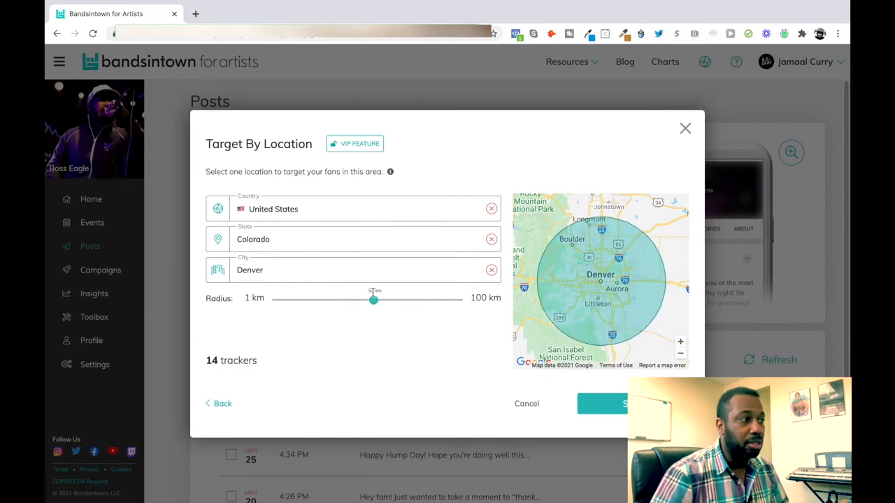
drag(372, 299, 408, 300)
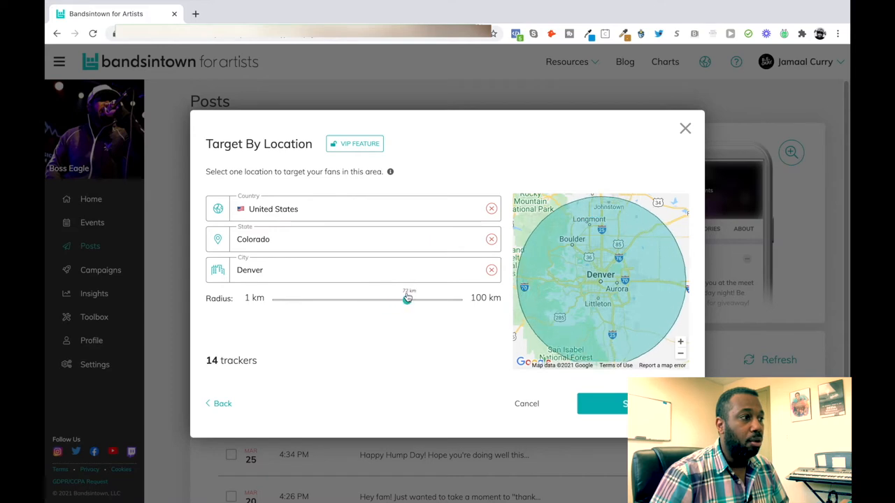
drag(408, 299, 417, 299)
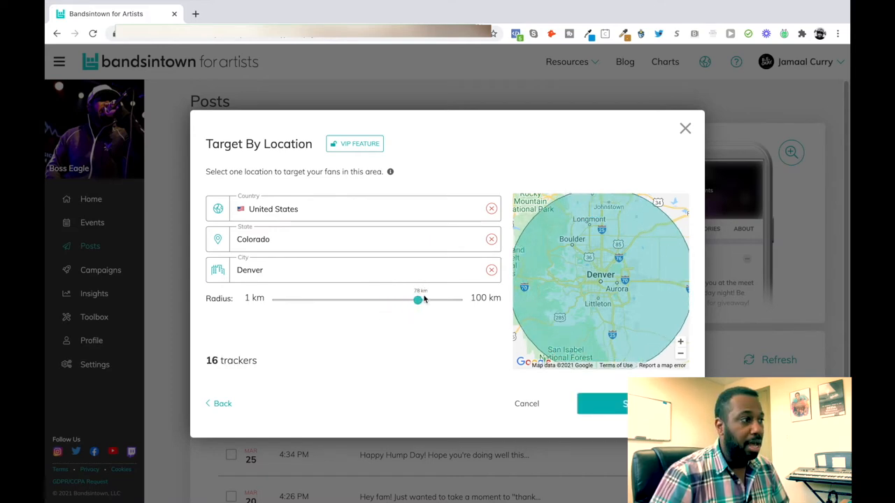
drag(417, 299, 439, 299)
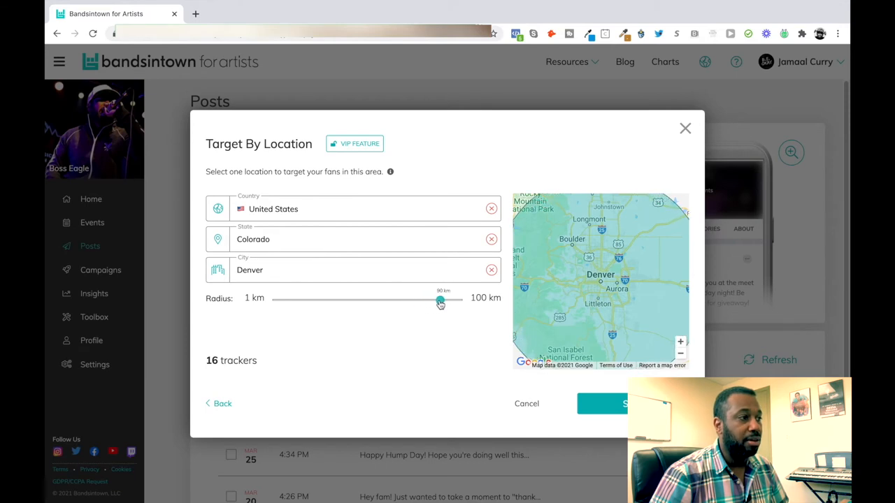
drag(439, 299, 458, 299)
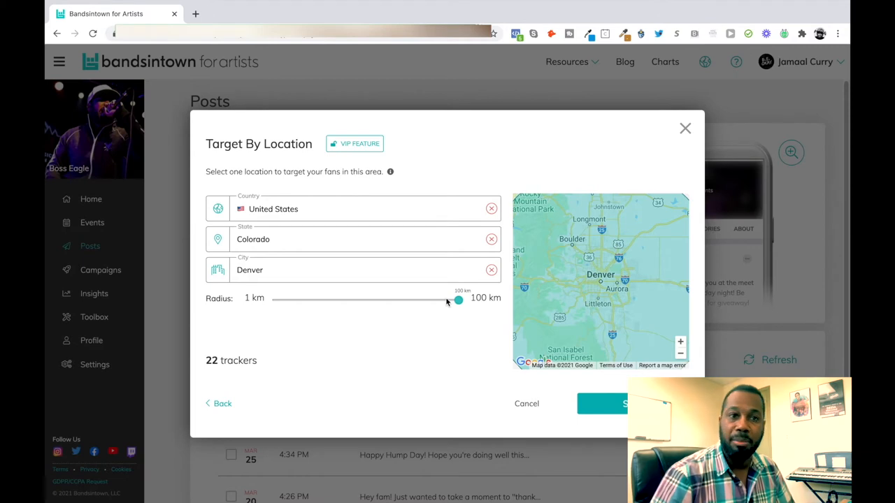
drag(457, 300, 320, 299)
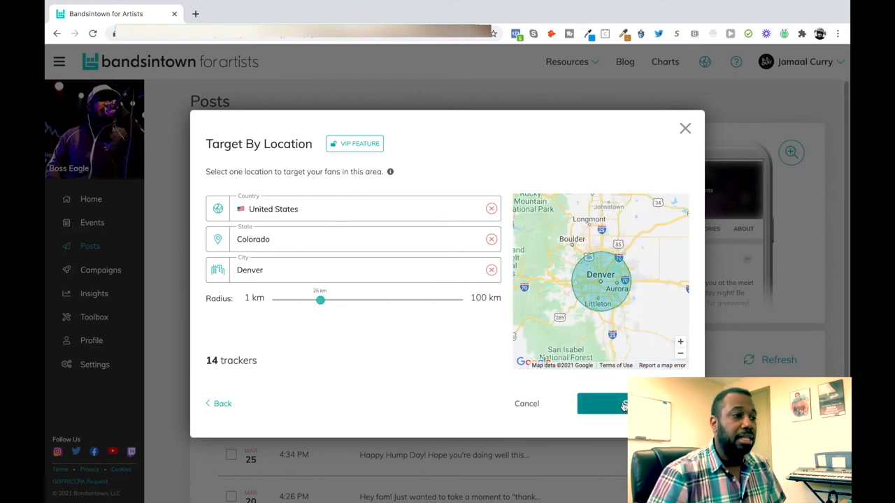
Save the targeting so the post is tagged Denver, United States (25 Km radius).
click(621, 403)
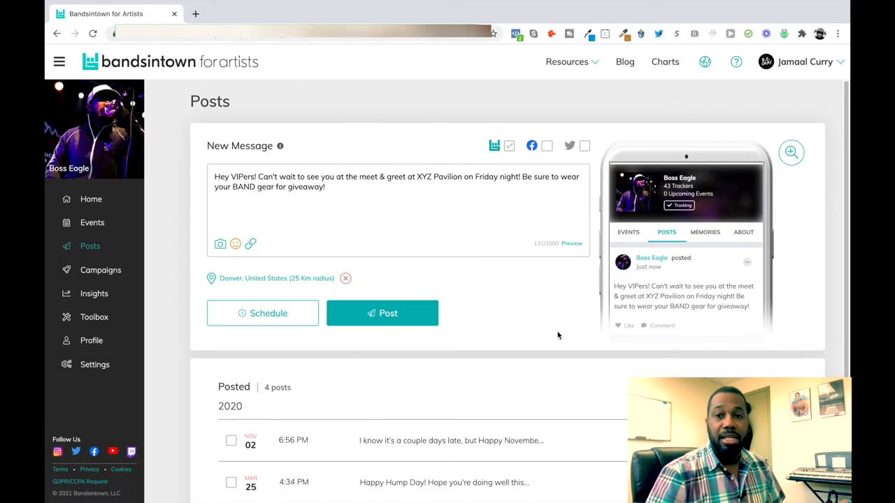
mouse_move(198, 288)
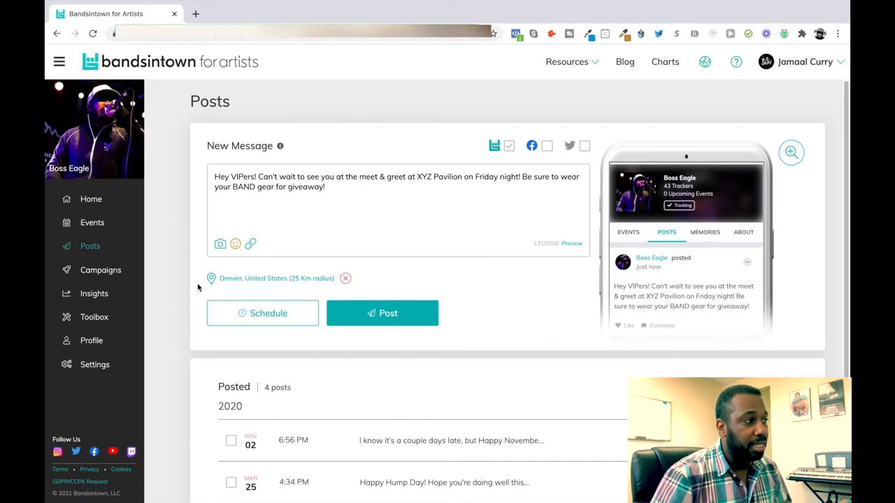
mouse_move(338, 286)
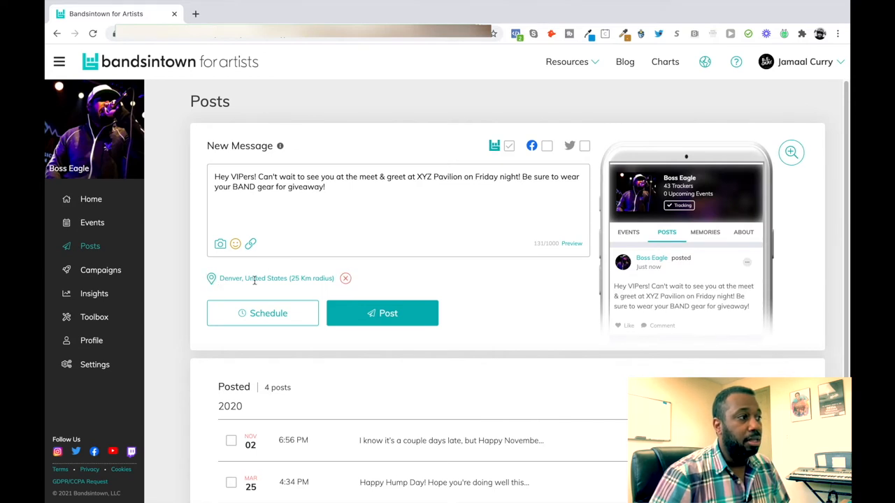
mouse_move(305, 285)
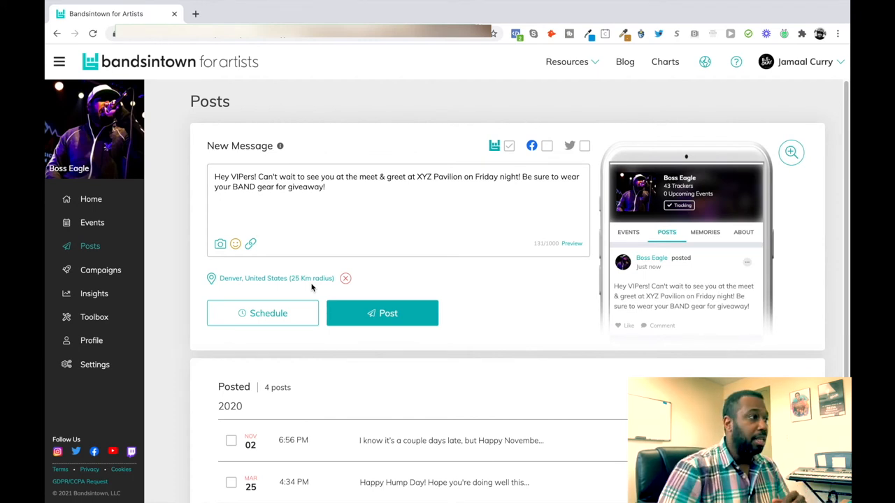
Add the ticket link fasdfd.com/tickets at the end of the message.
click(342, 201)
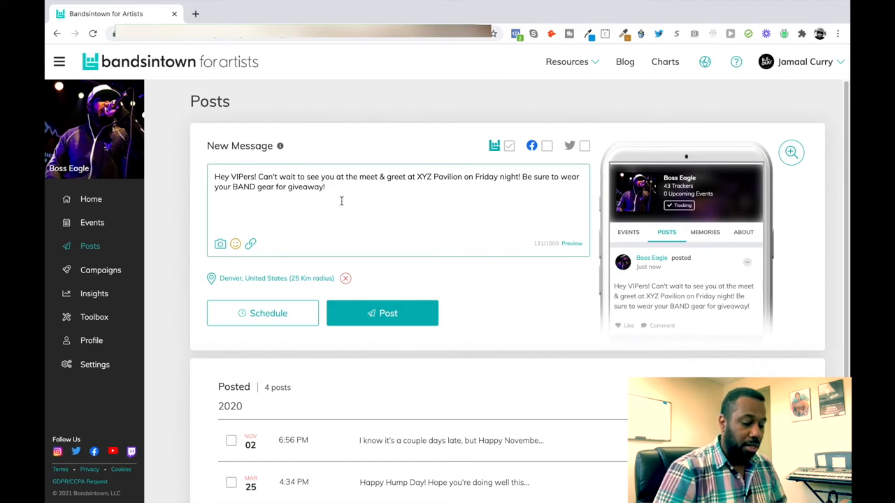
text(fasdfd)
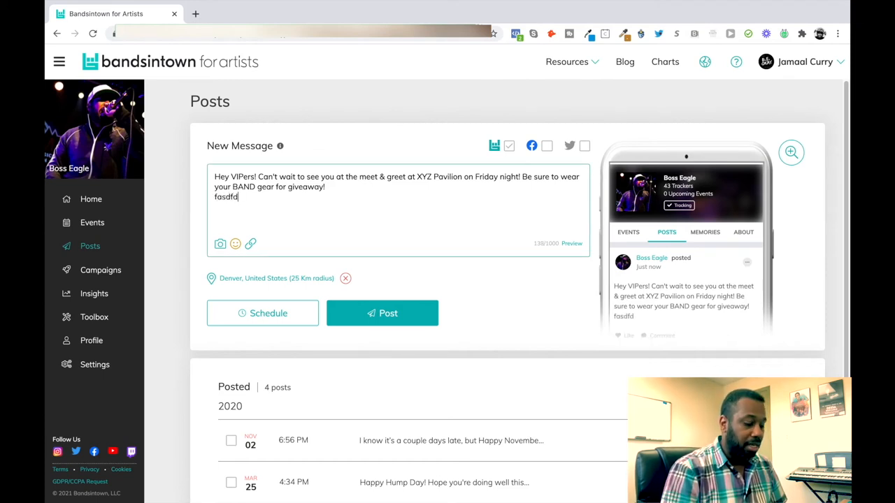
text(.com/)
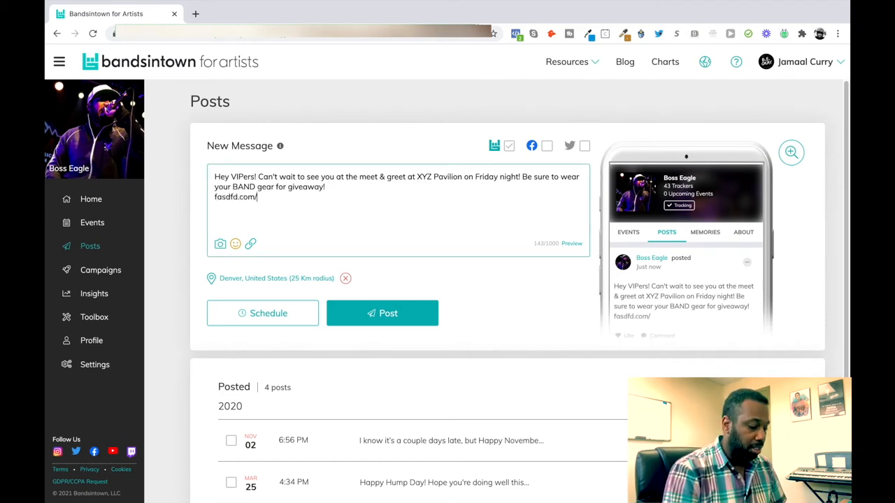
text(tickets)
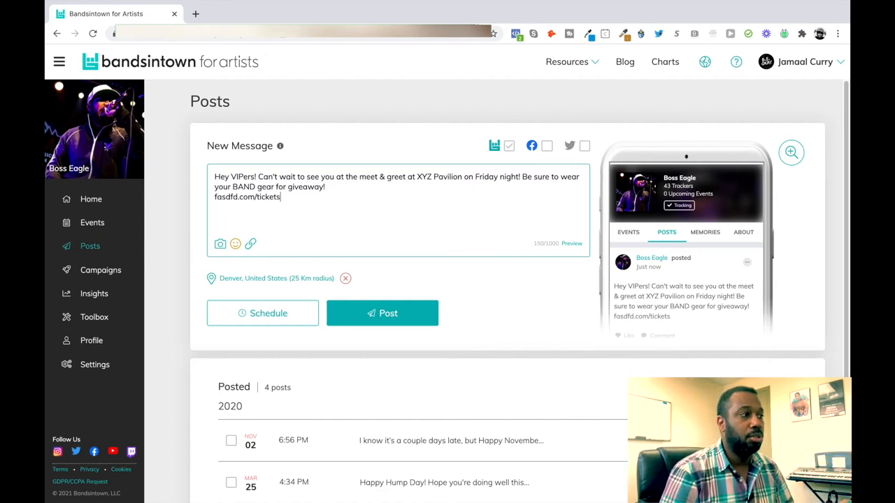
mouse_move(319, 223)
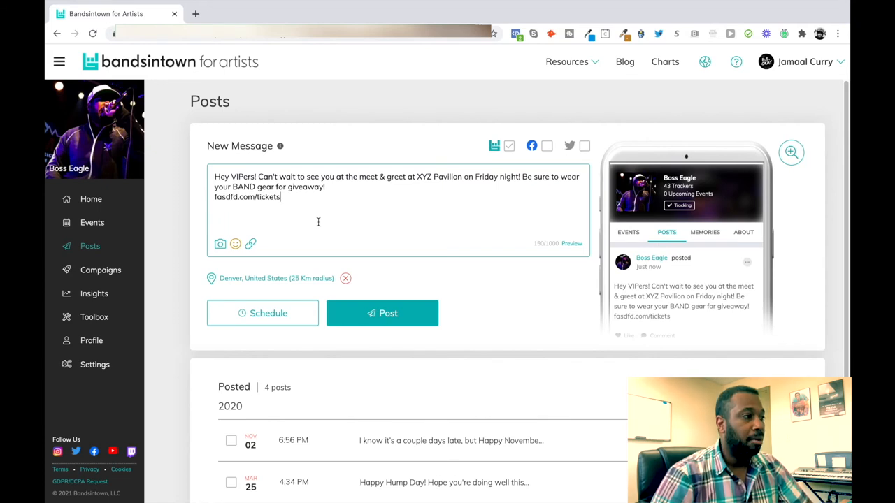